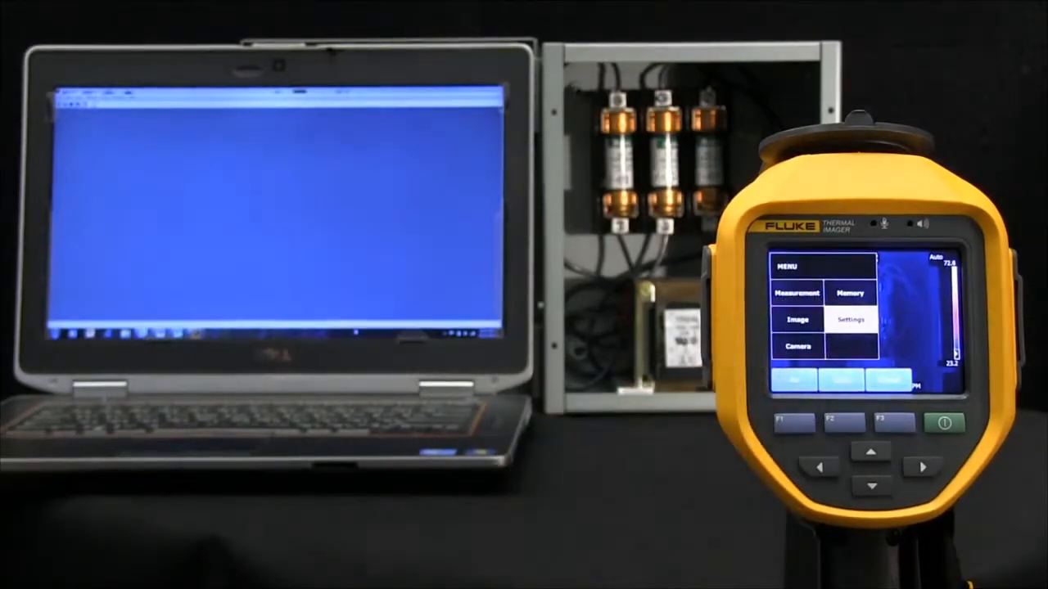
- Enter the imager's Settings from its MENU touchscreen
click(849, 320)
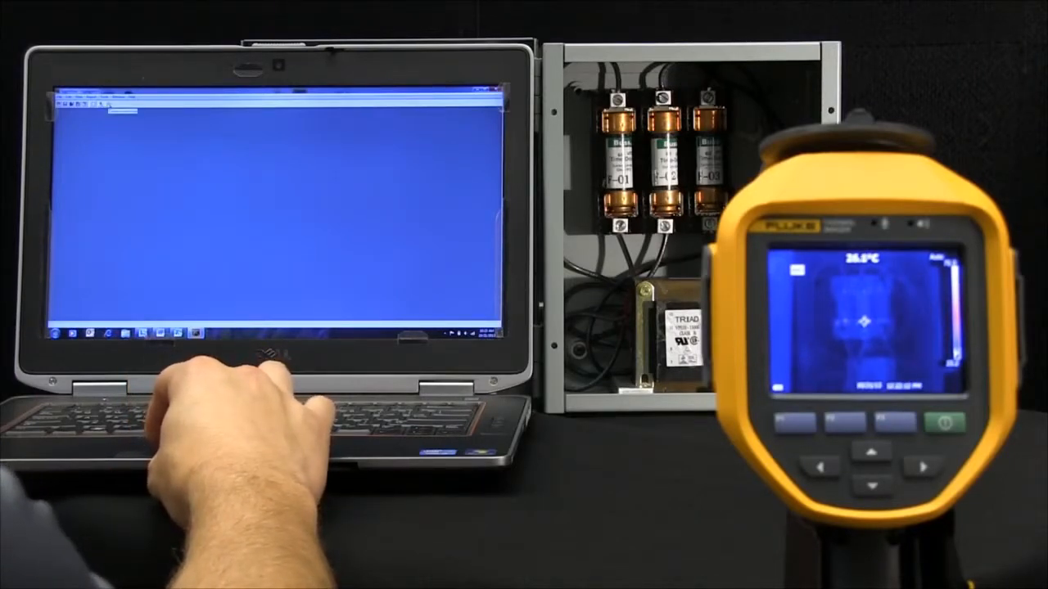
- Drop down SmartView's command menu on the laptop
click(82, 99)
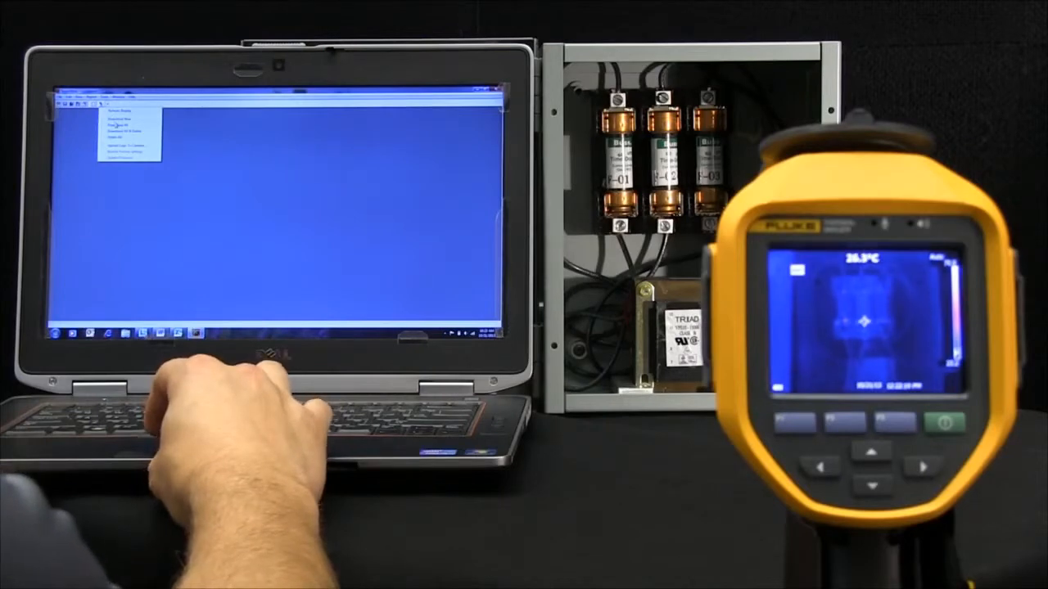